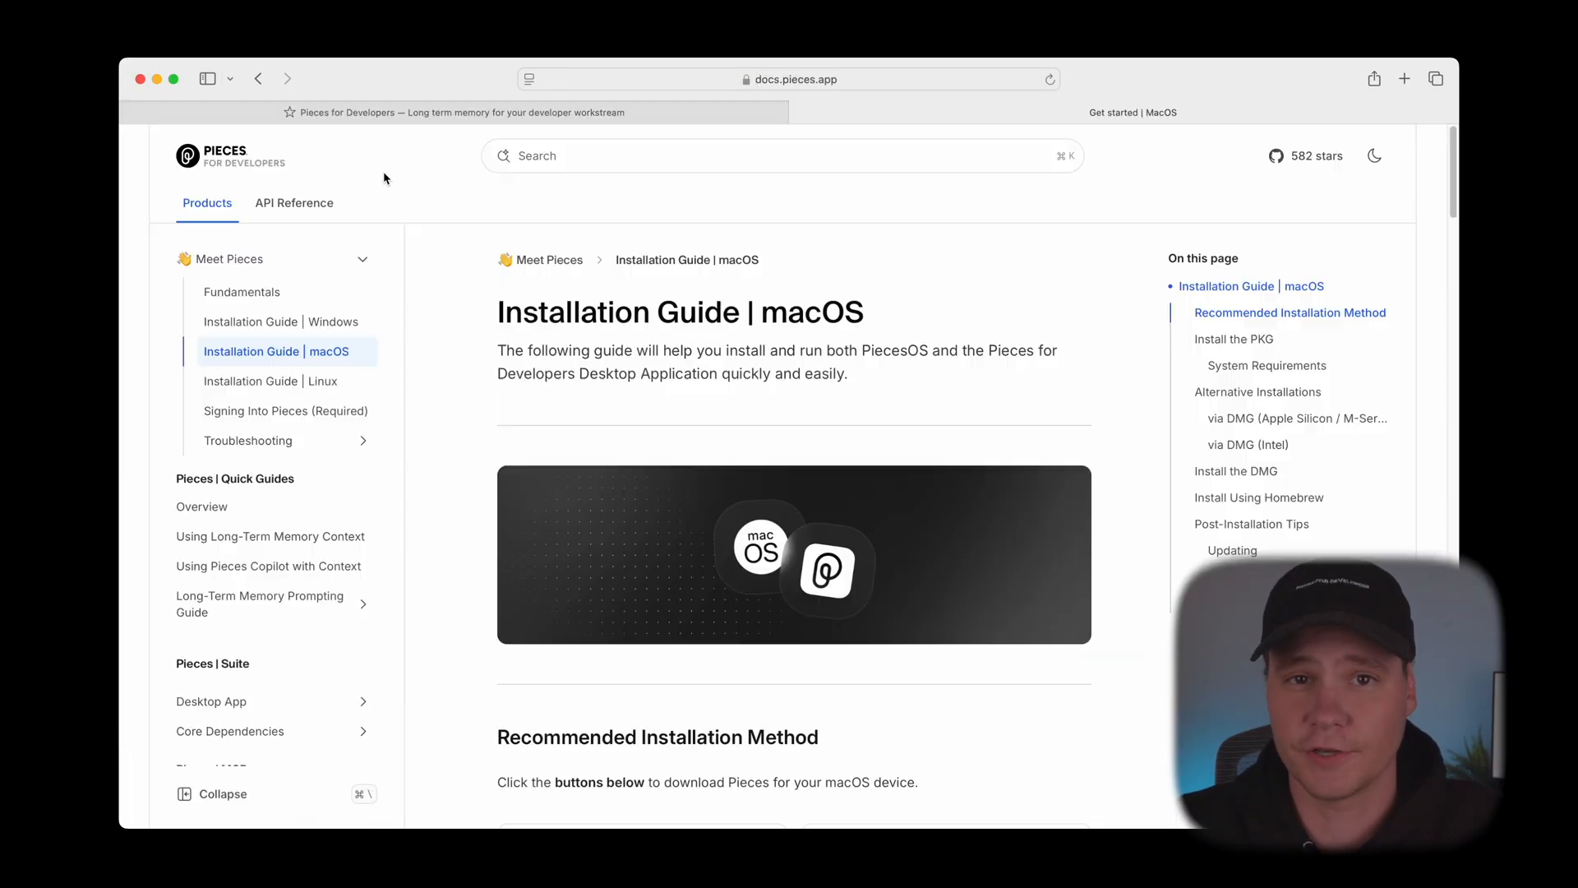
# Follow the macOS install guide, sign in to Pieces, and start setup from the welcome screen
pyautogui.scroll(-3)
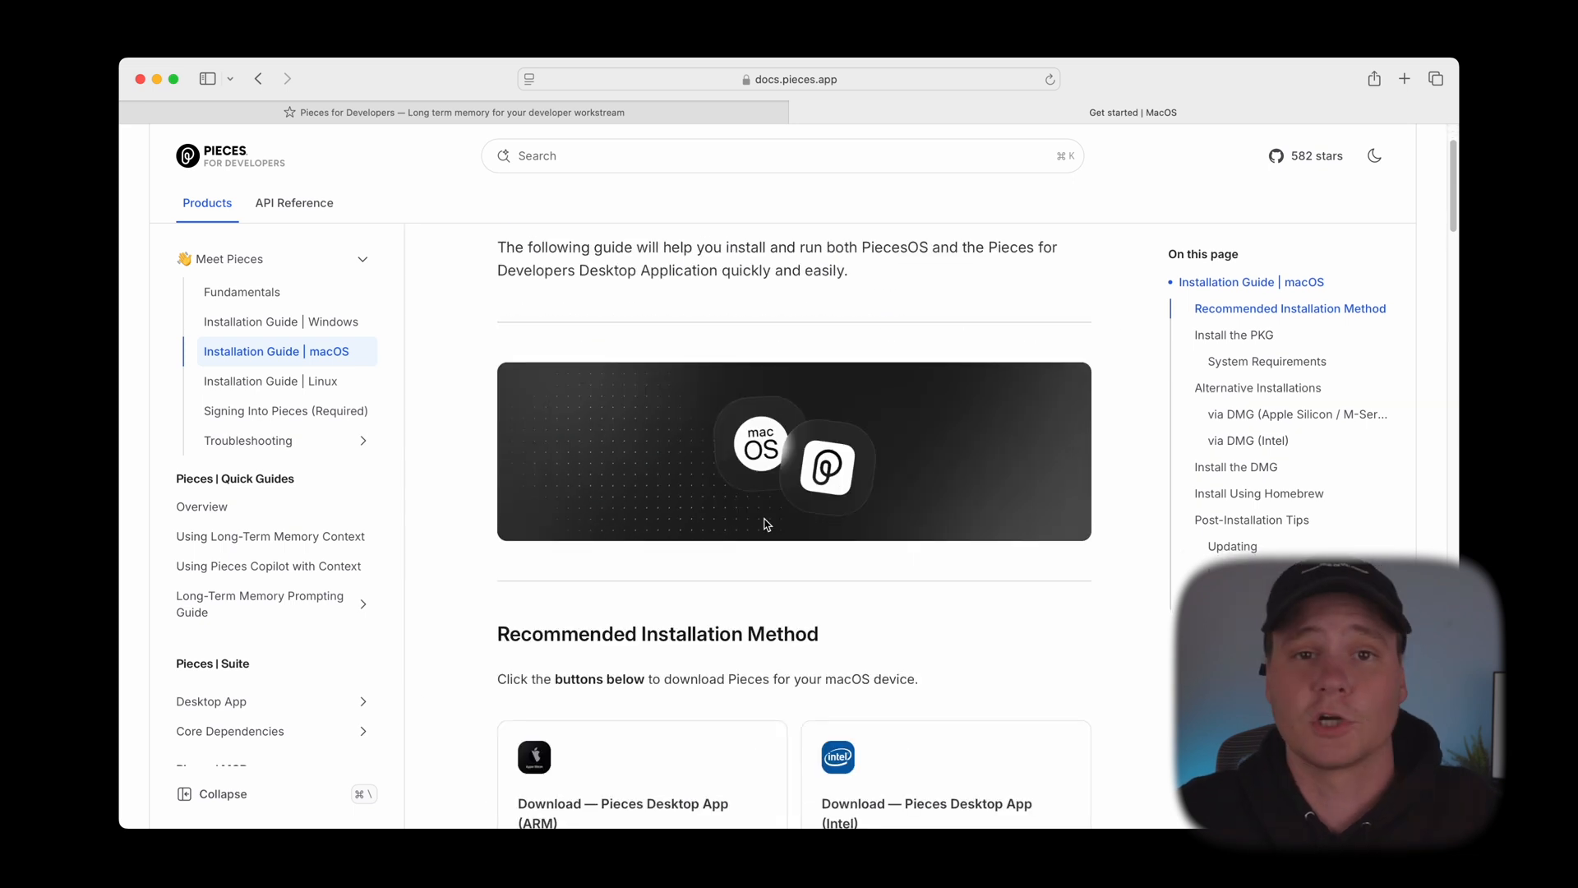
pyautogui.scroll(-3)
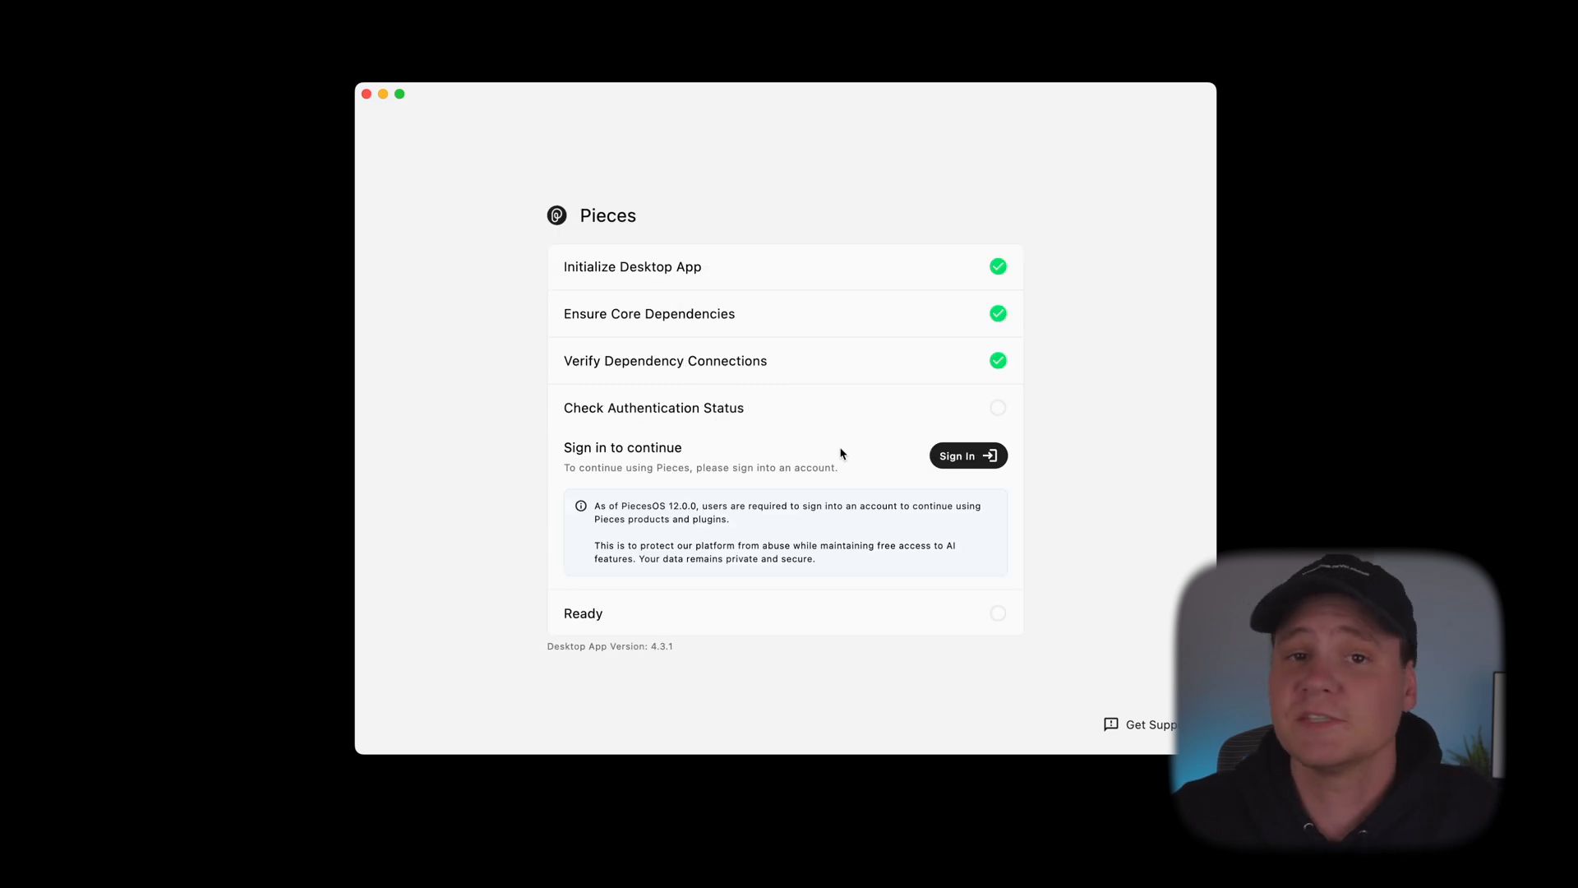
pyautogui.click(965, 454)
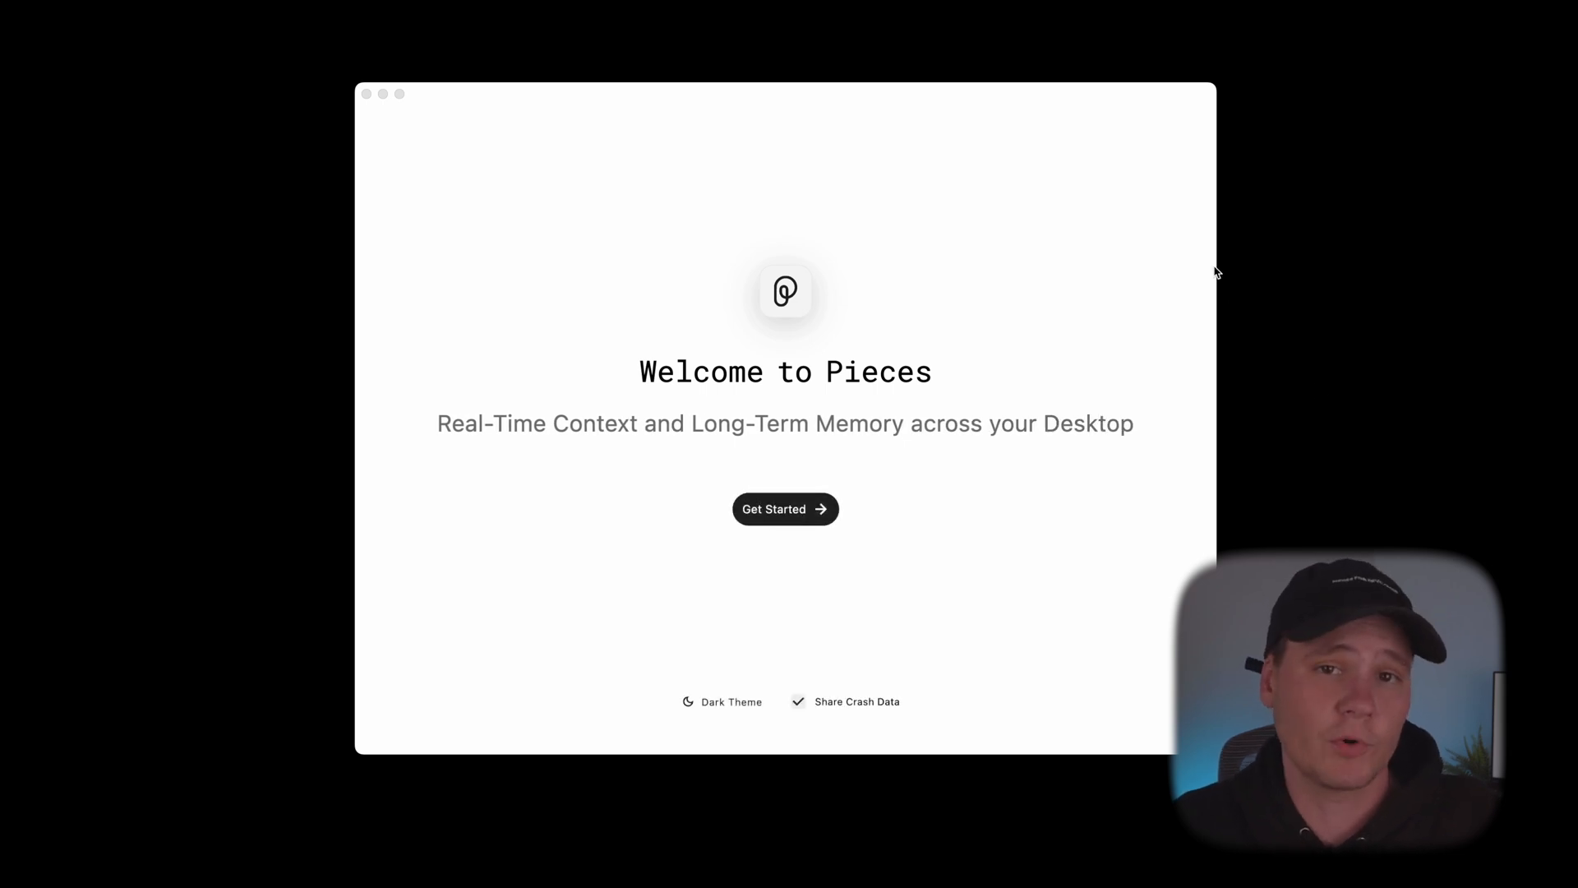
pyautogui.click(784, 508)
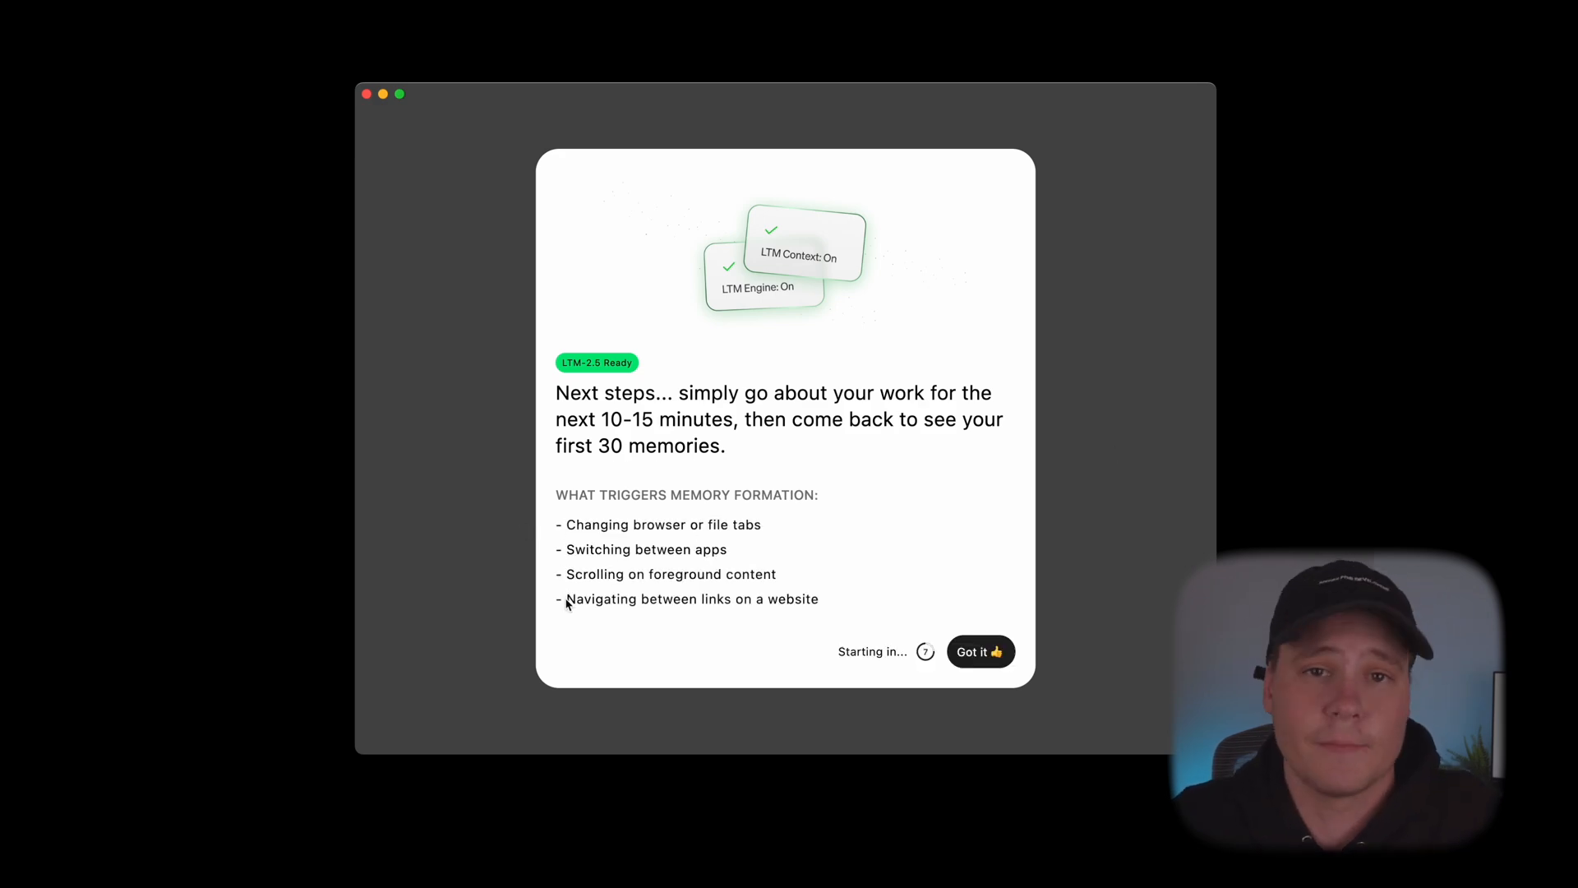
# Acknowledge the LTM-2.5 Ready next-steps notice about memory formation
pyautogui.click(973, 651)
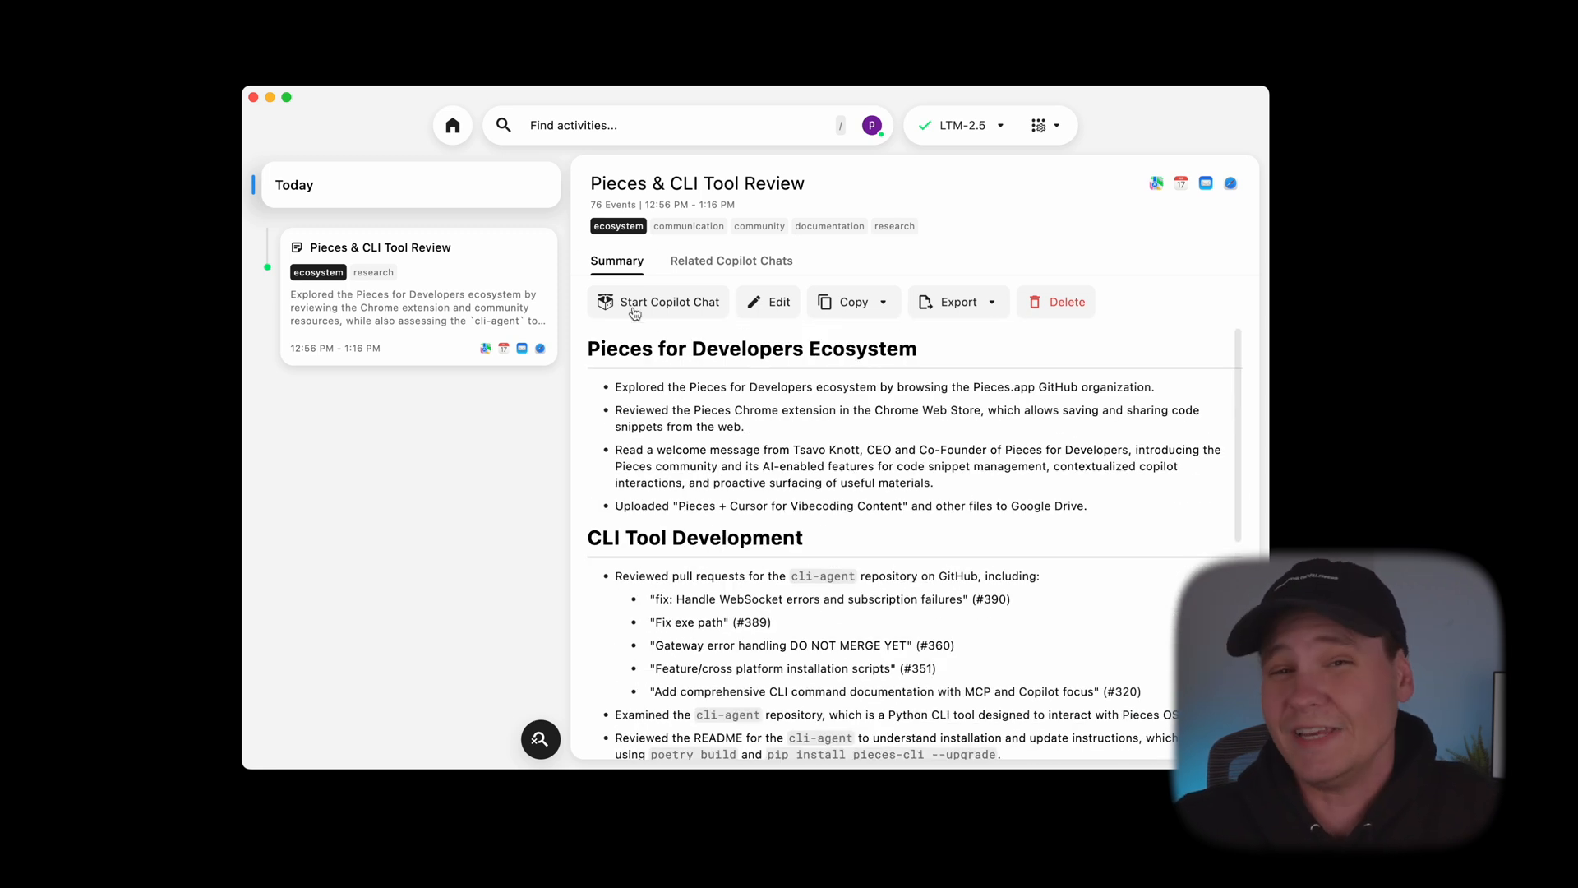
# Start a Copilot chat from the Pieces & CLI Tool Review activity summary
pyautogui.click(658, 301)
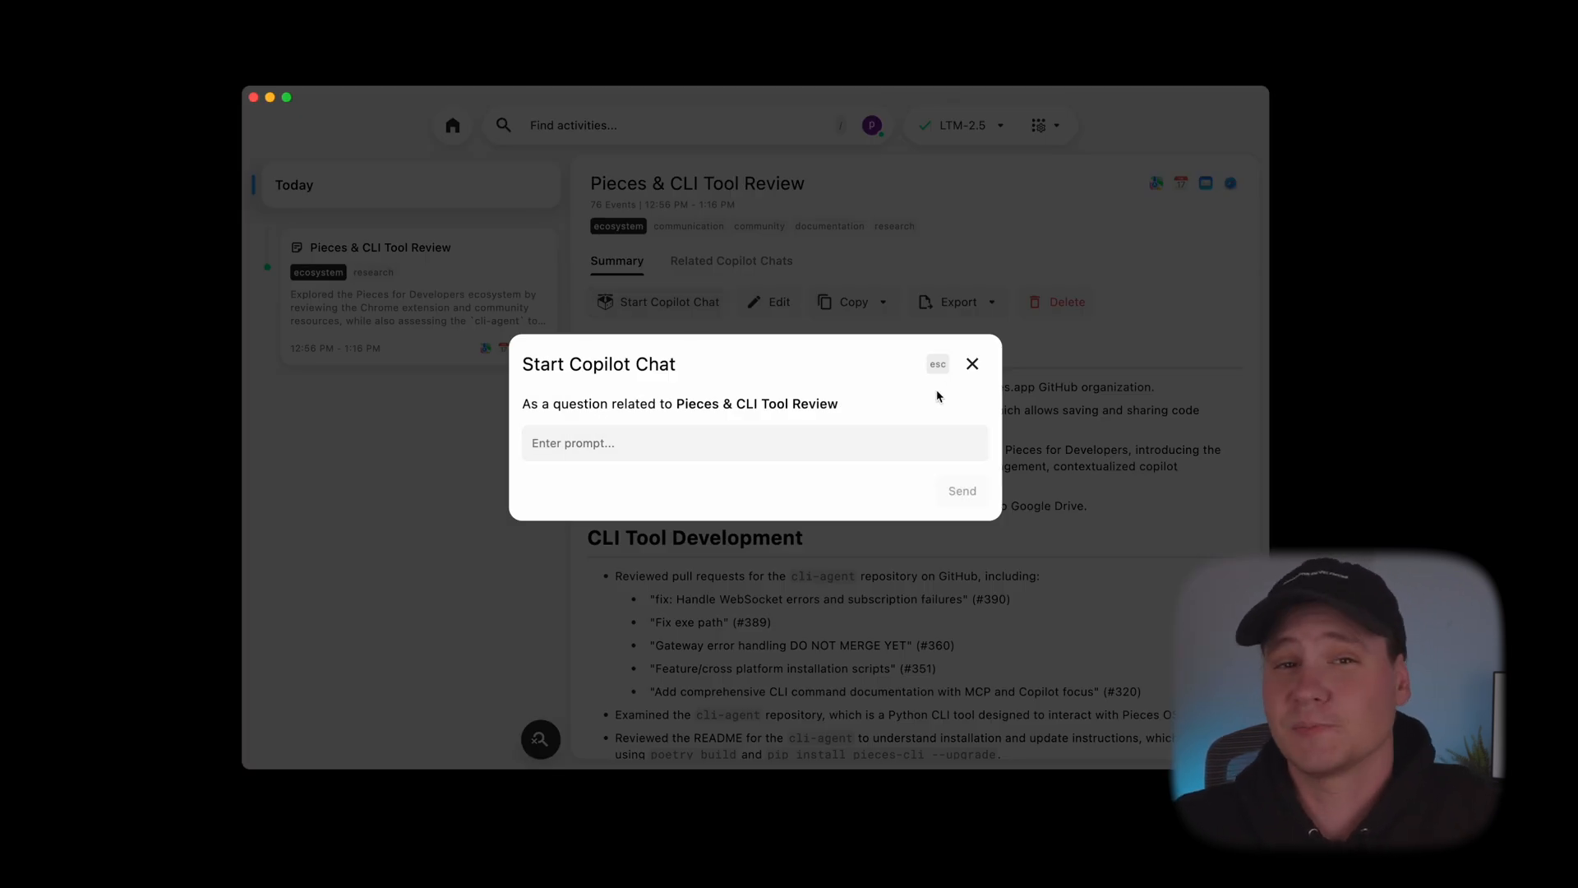